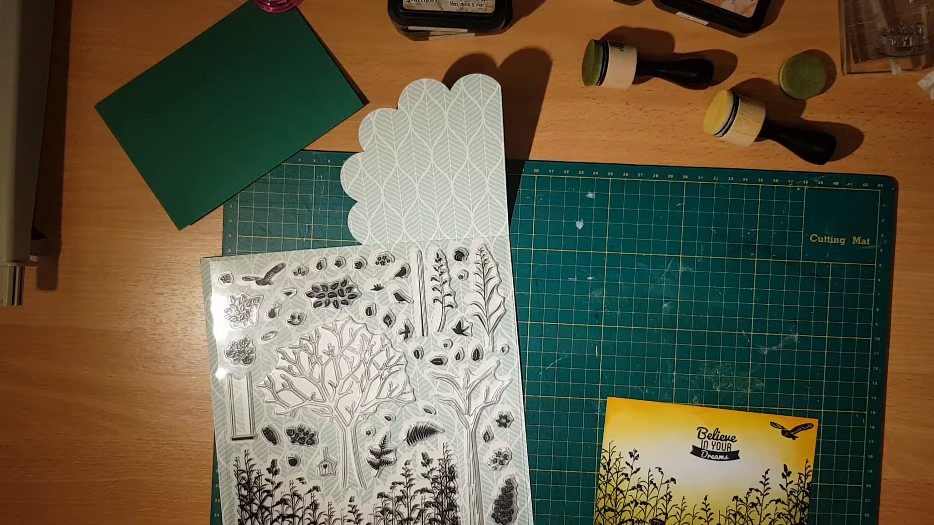
pyautogui.moveTo(685, 405)
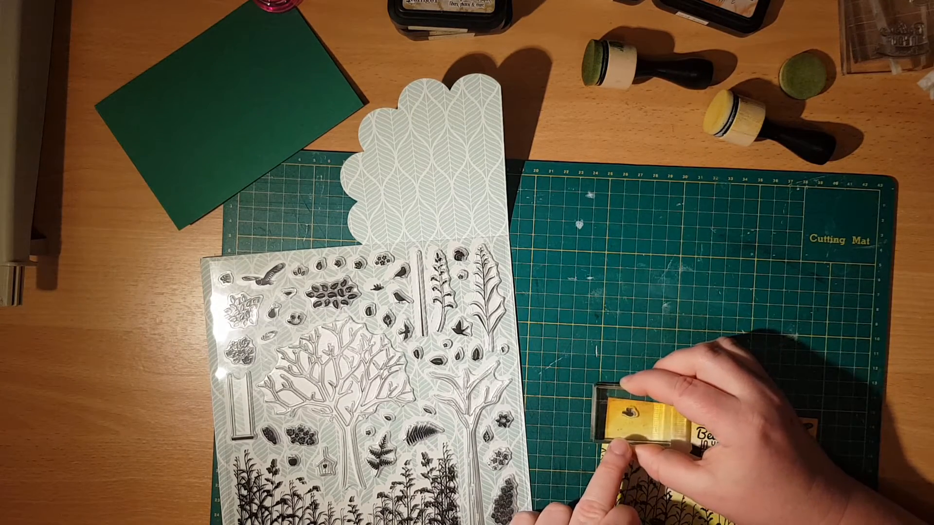